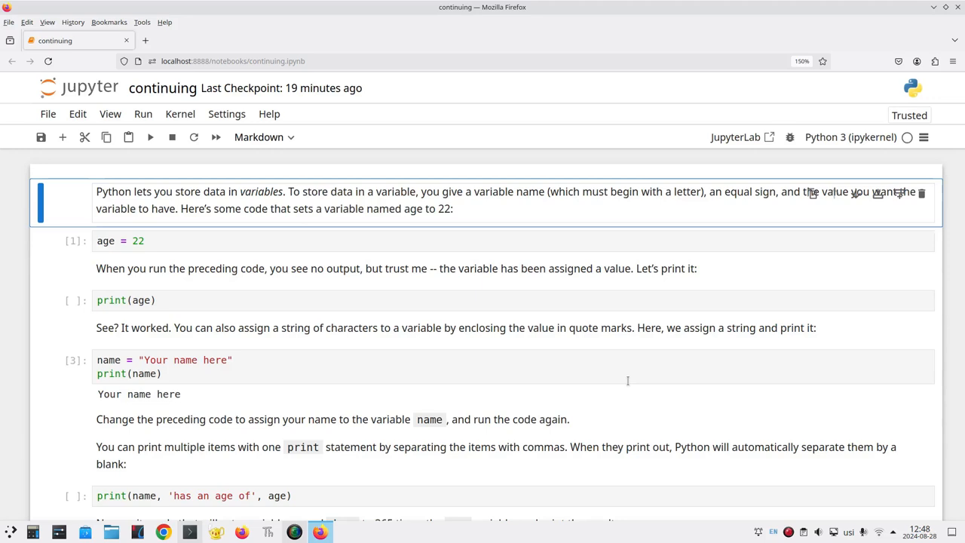
pyautogui.moveTo(415, 233)
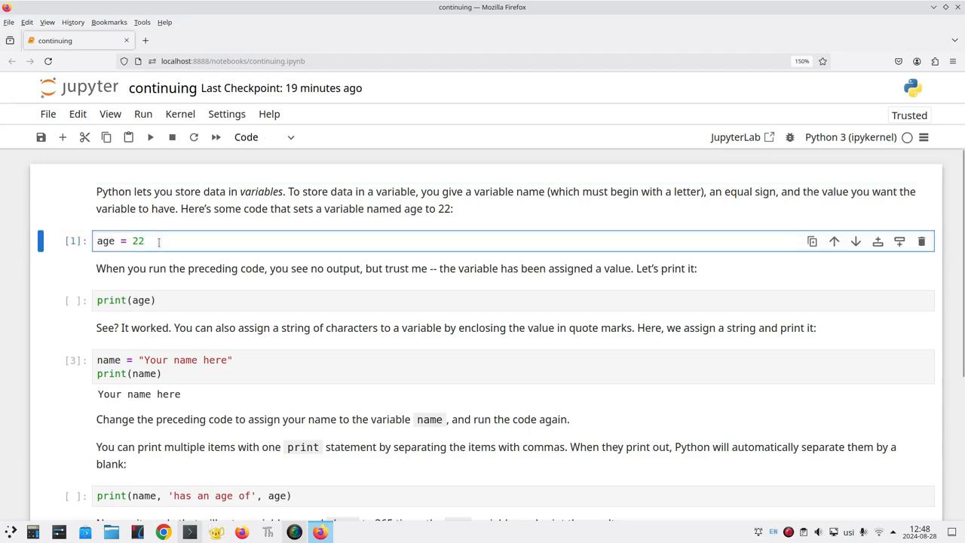
# Set age to 27 and rerun the cells so print(age) outputs 27.
pyautogui.write('7')
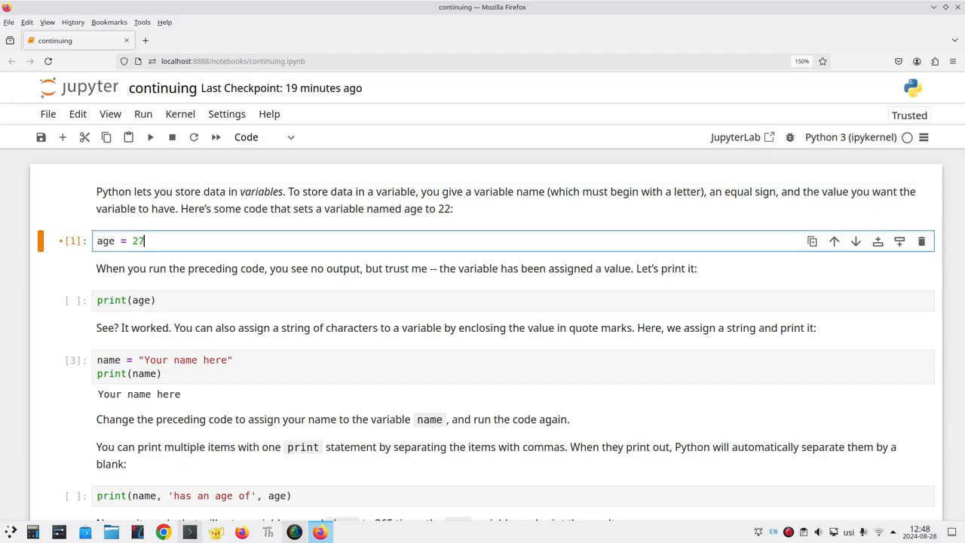
pyautogui.click(149, 136)
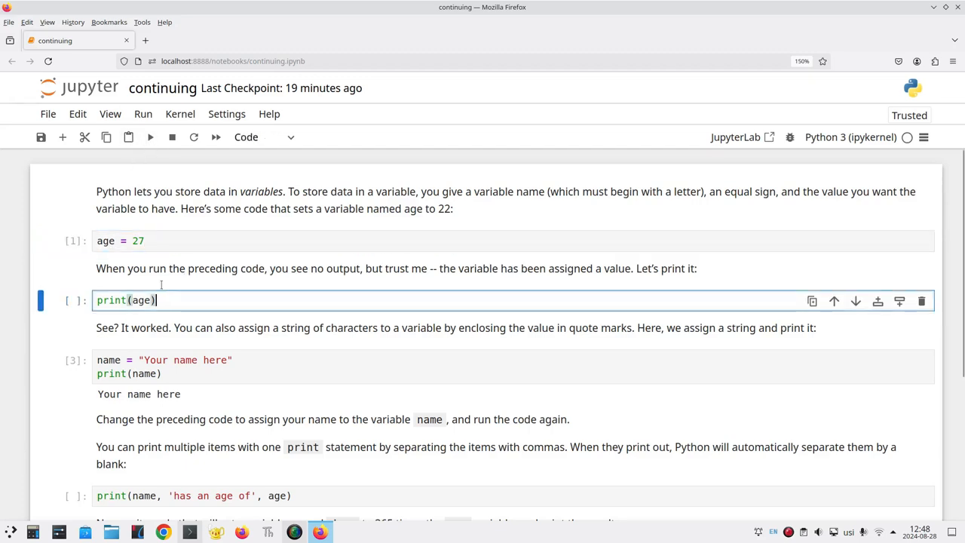
pyautogui.click(151, 136)
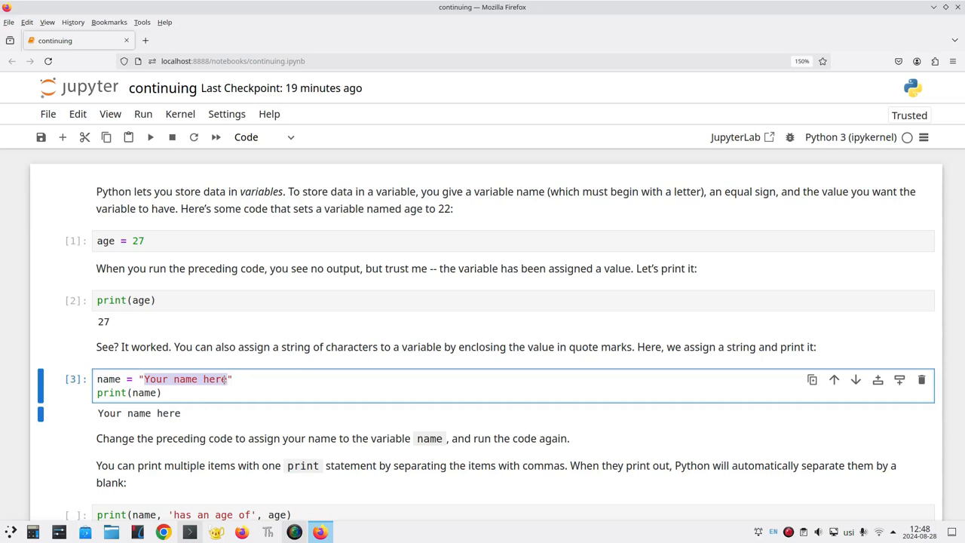
# Set name to "Juan Fulano" and run the cell so it prints Juan Fulano.
pyautogui.write('Juan Fulano"')
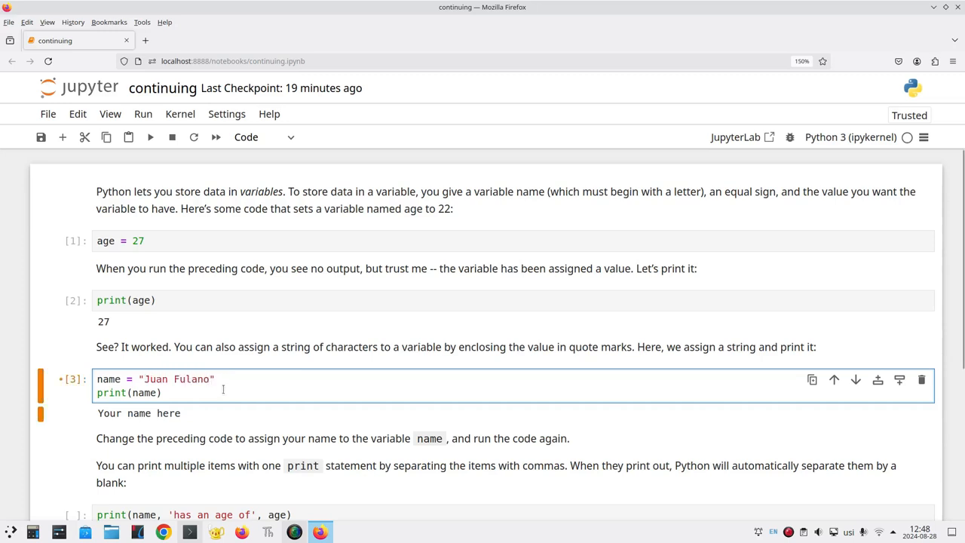
pyautogui.moveTo(150, 136)
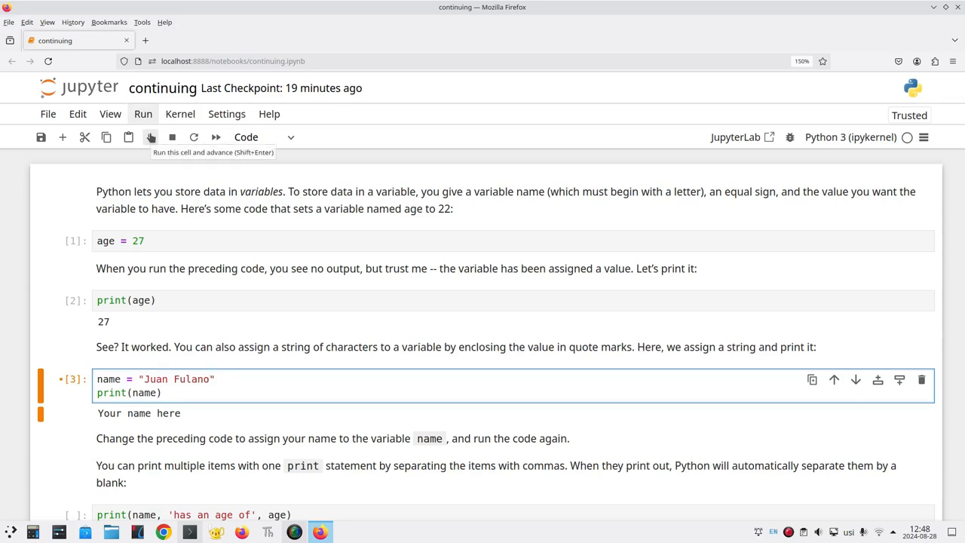
pyautogui.click(151, 136)
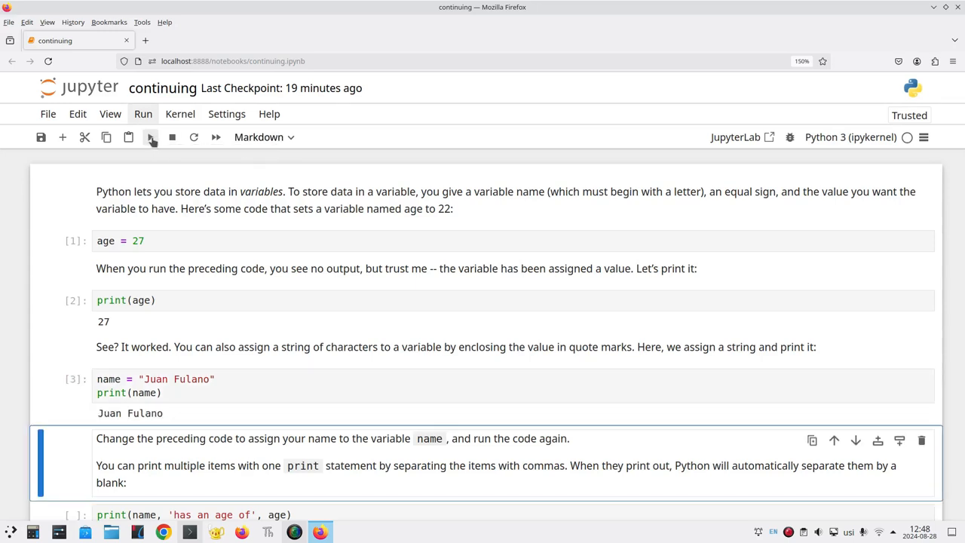
pyautogui.scroll(-3)
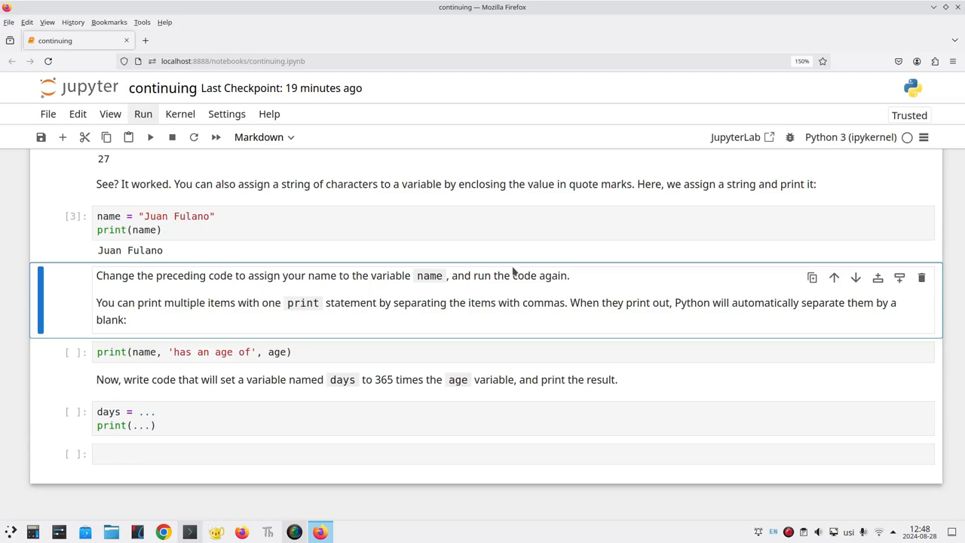
# Save the notebook via File > Save Notebook, updating its last checkpoint.
pyautogui.click(48, 115)
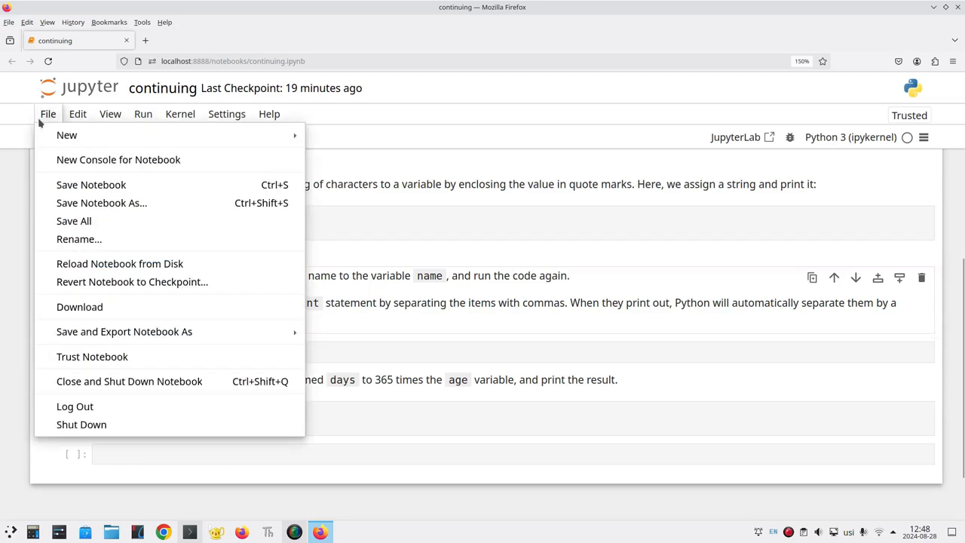
pyautogui.moveTo(91, 184)
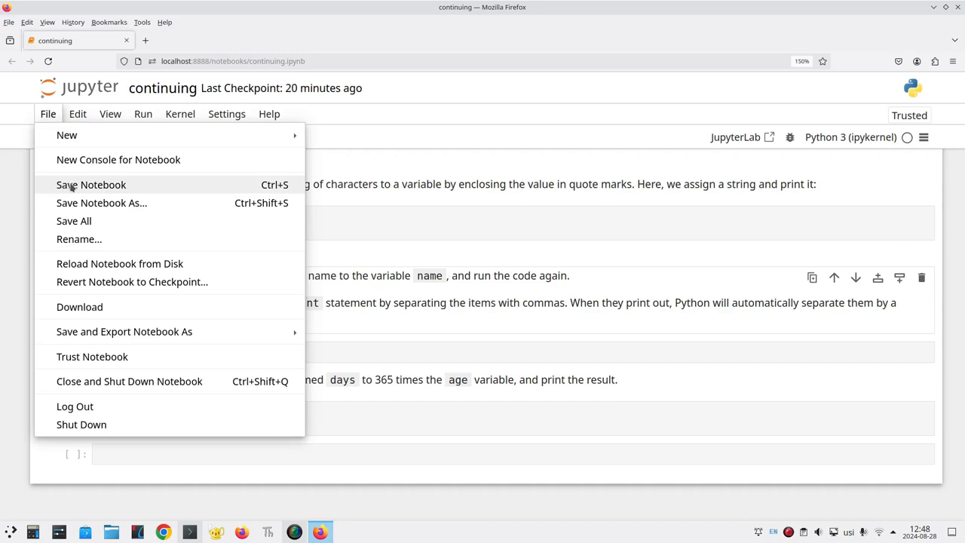
pyautogui.click(90, 184)
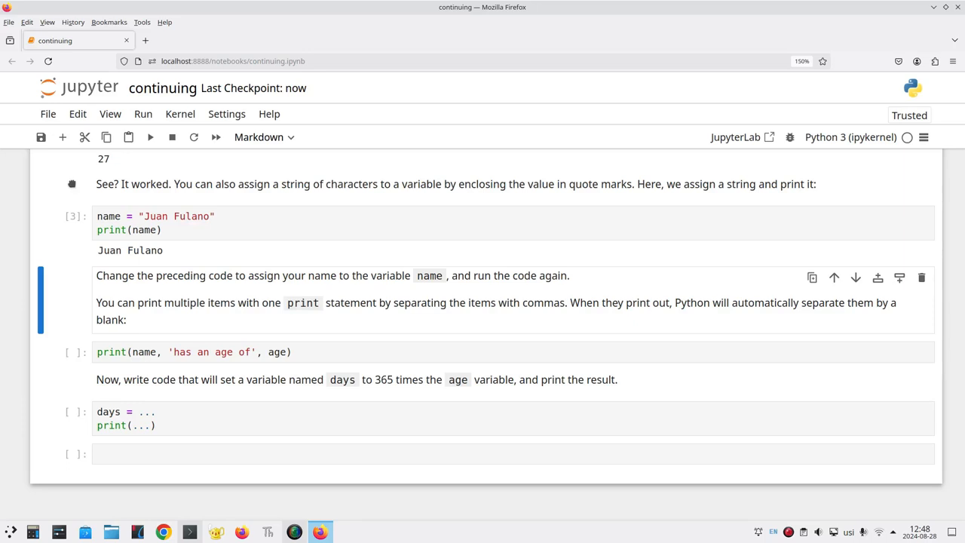
pyautogui.click(40, 136)
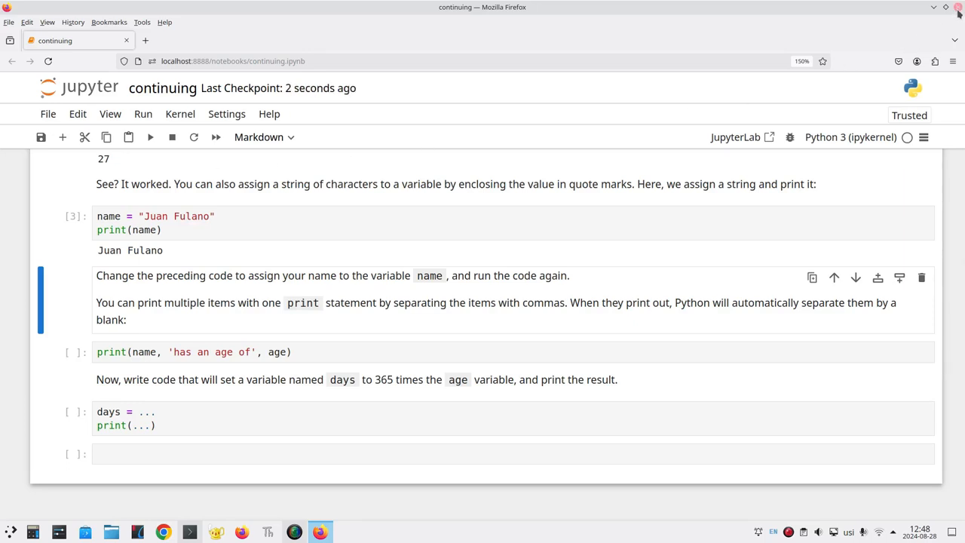
# Run the print(name, 'has an age of', age) cell and review the NameError traceback.
pyautogui.click(958, 6)
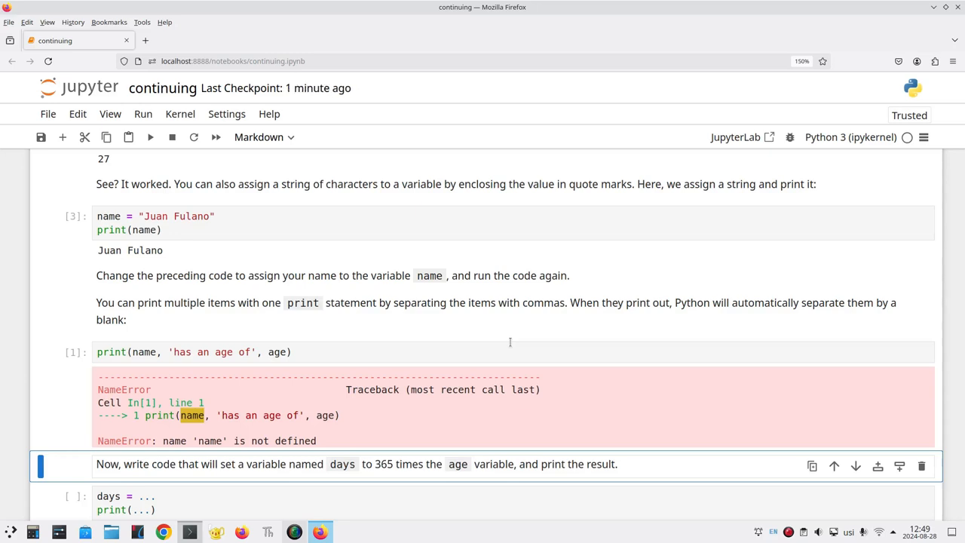
pyautogui.scroll(3)
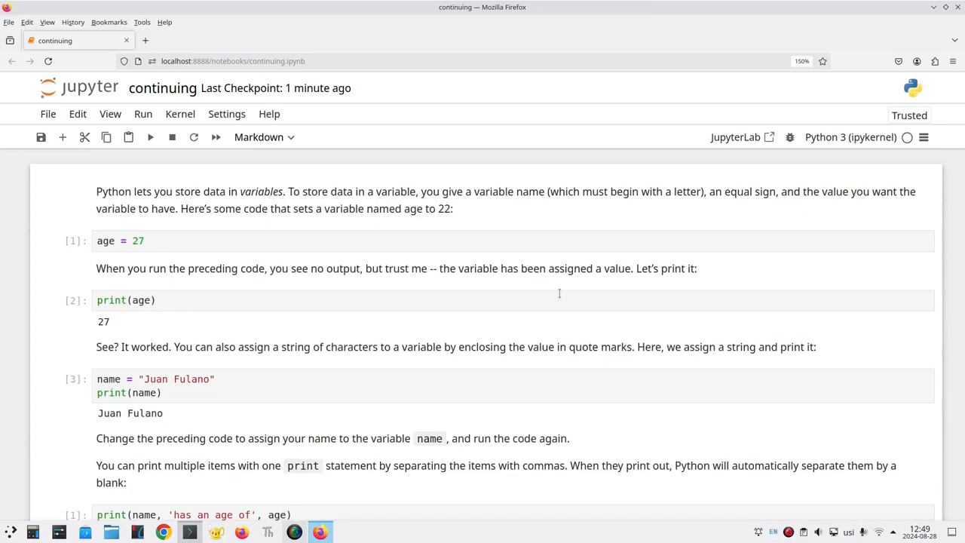
pyautogui.scroll(-3)
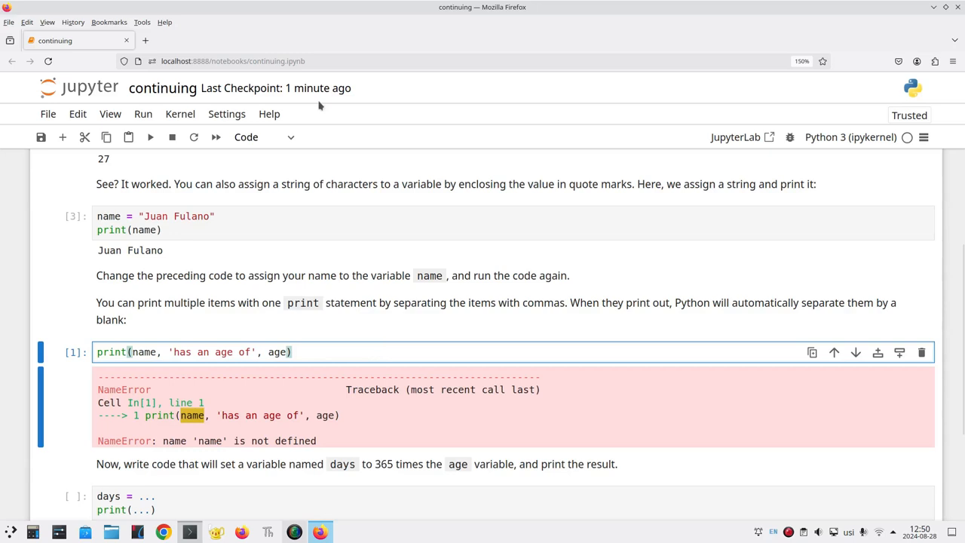
# Rerun the cells above, then the print cell, outputting 'Juan Fulano has an age of 27'.
pyautogui.click(142, 115)
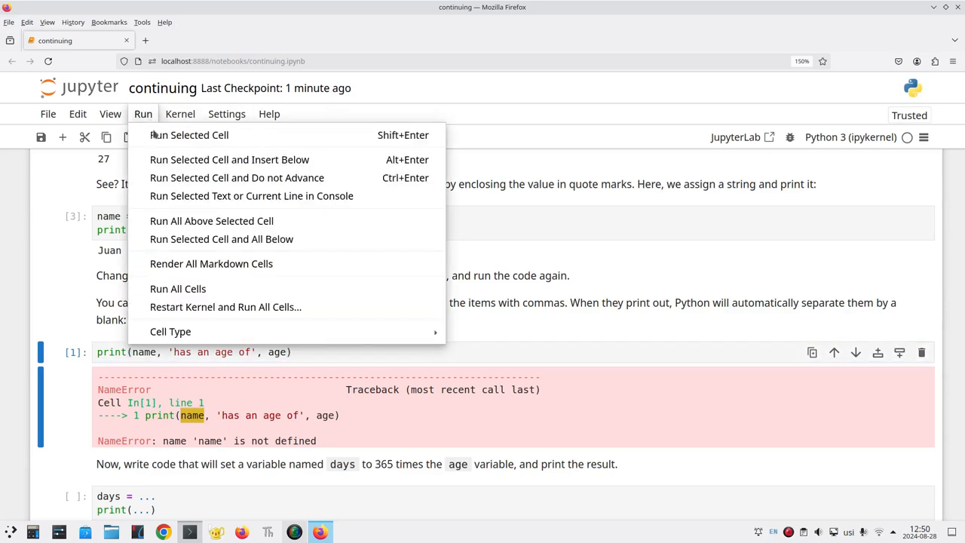
pyautogui.moveTo(211, 220)
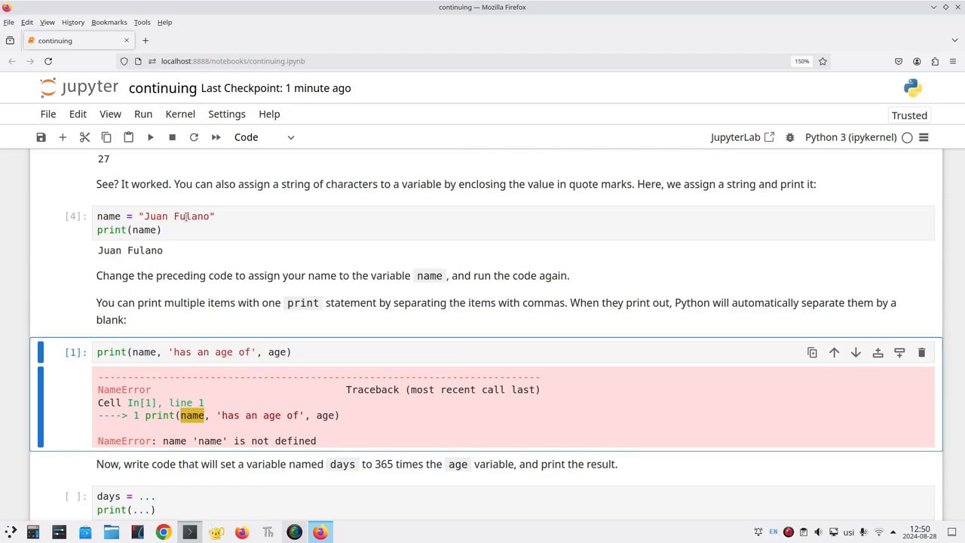
pyautogui.moveTo(272, 205)
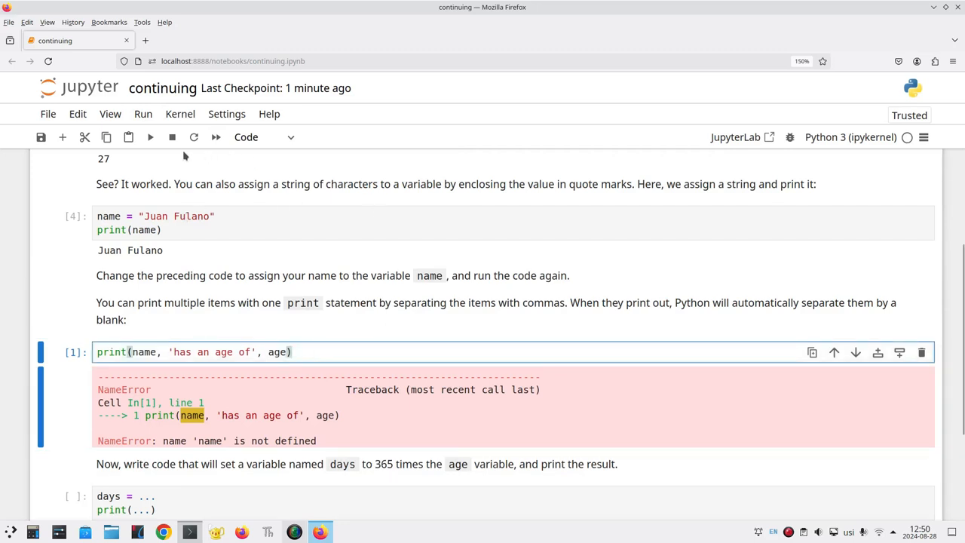
pyautogui.click(150, 136)
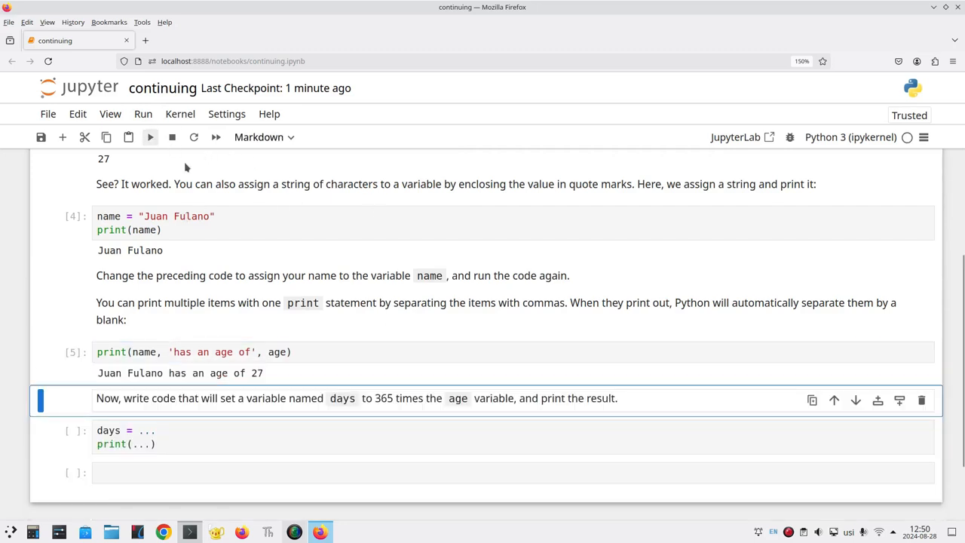